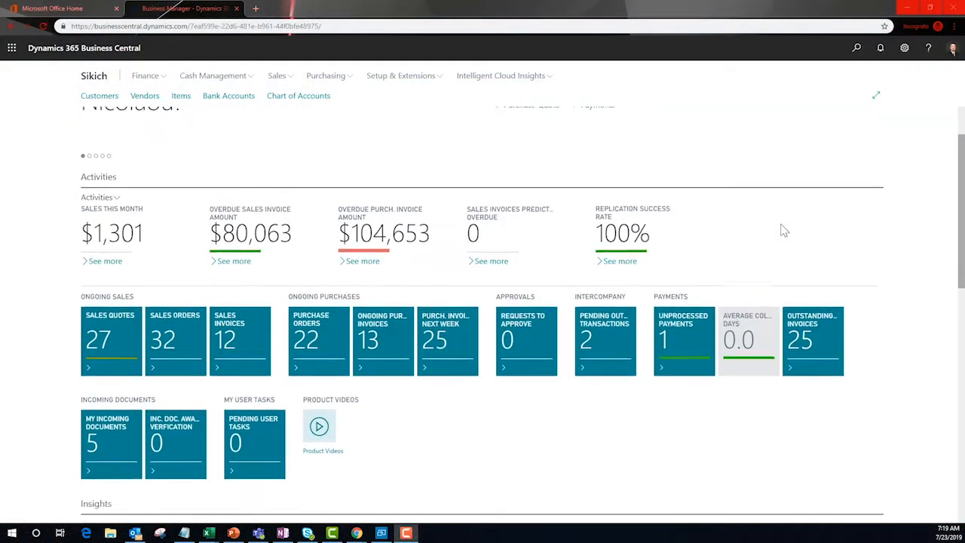
- Scroll the role center down past Activities and Insights to the Power BI Reports part
{"action": "scroll", "scroll_direction": "down", "scroll_amount": 3}
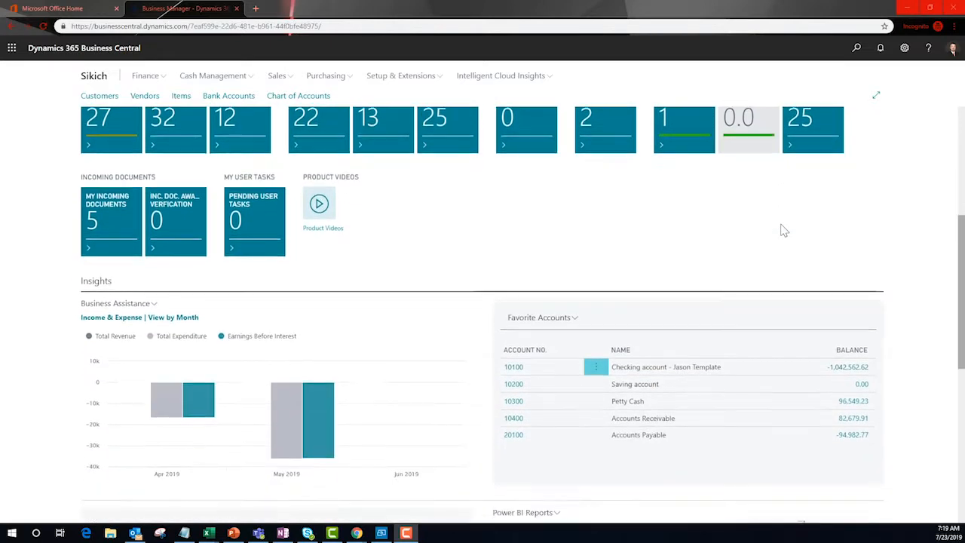
{"action": "scroll", "scroll_direction": "down", "scroll_amount": 3}
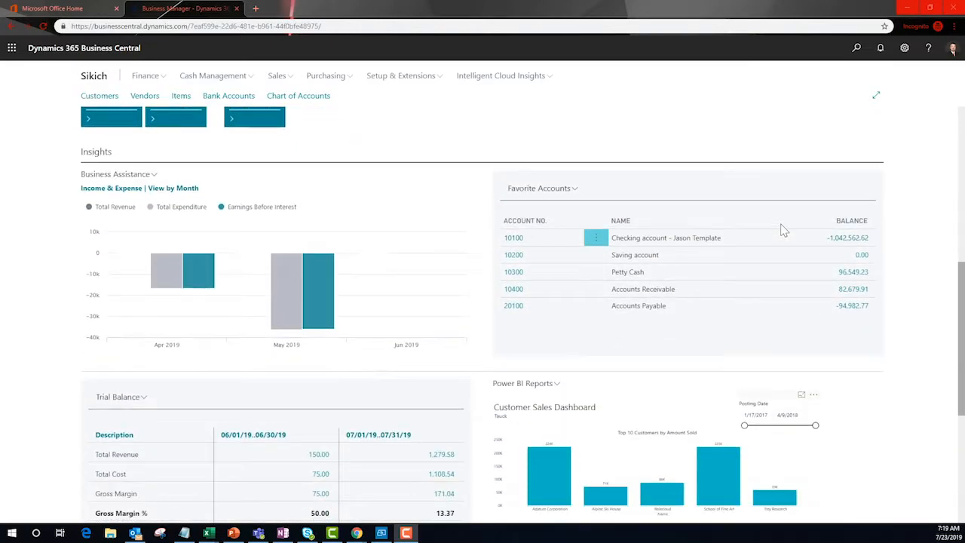
{"action": "scroll", "scroll_direction": "down", "scroll_amount": 3}
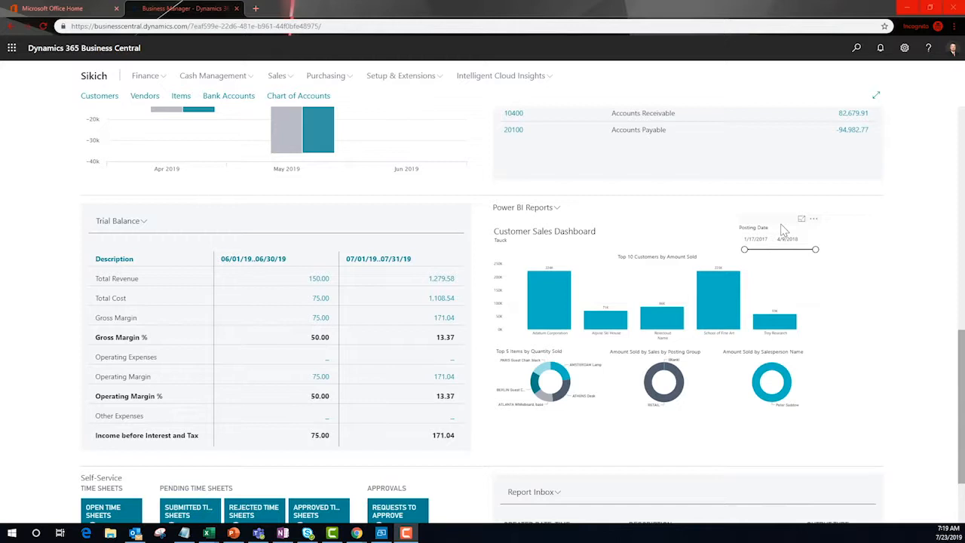
- Drag the Posting Date slider's end handle earlier so the charts cover a shorter period around mid-2017
{"action": "left_click_drag", "start_coordinate": [820, 249], "coordinate": [797, 250]}
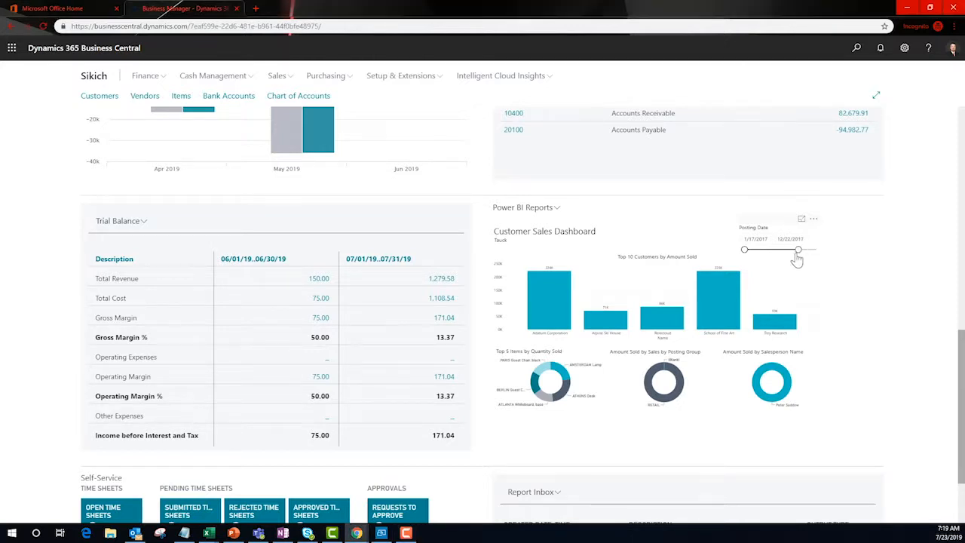
{"action": "left_click_drag", "start_coordinate": [797, 249], "coordinate": [777, 249]}
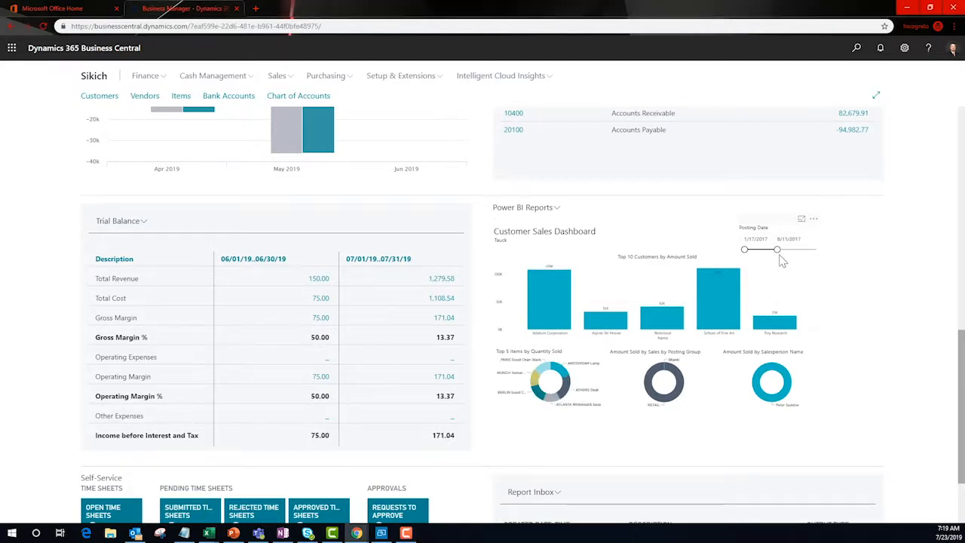
{"action": "left_click_drag", "start_coordinate": [776, 249], "coordinate": [768, 249]}
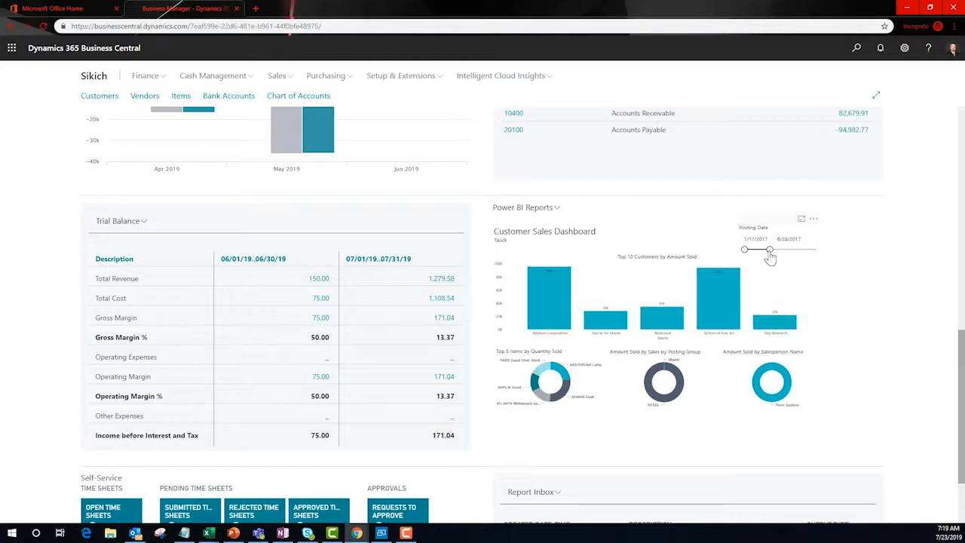
{"action": "left_click_drag", "start_coordinate": [769, 250], "coordinate": [816, 250]}
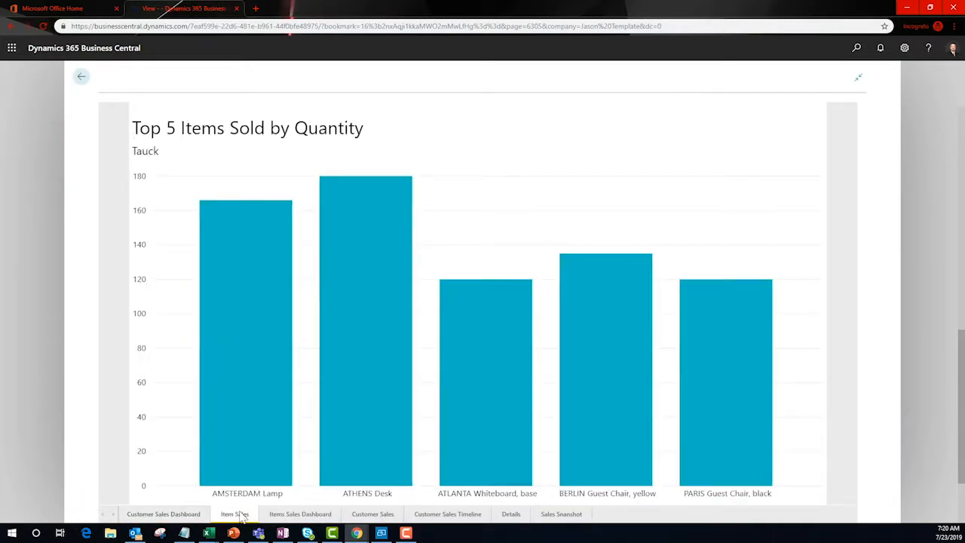
- Browse the expanded report's pages — Items Sales Dashboard, Customer Sales, Customer Sales Dashboard — and return home
{"action": "left_click", "coordinate": [300, 513]}
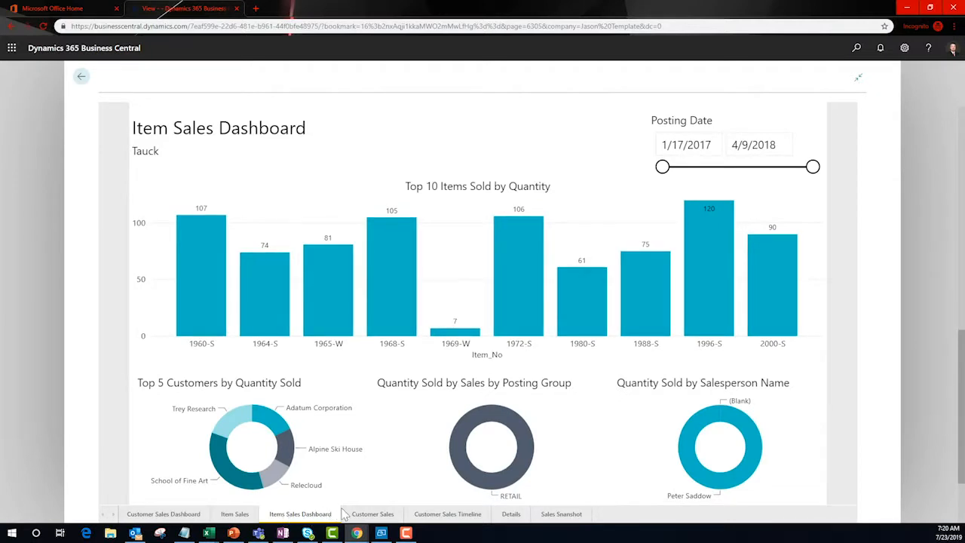
{"action": "left_click", "coordinate": [372, 513]}
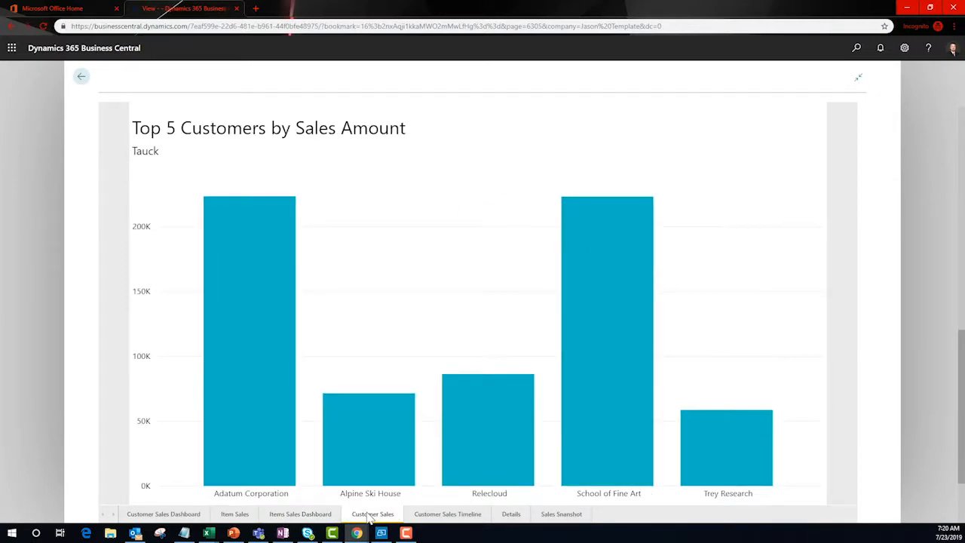
{"action": "mouse_move", "coordinate": [172, 517]}
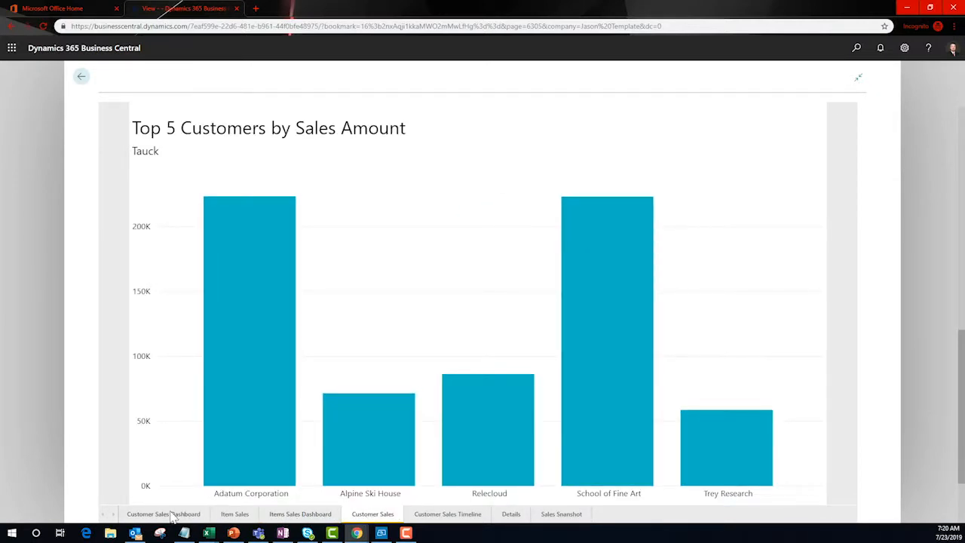
{"action": "left_click", "coordinate": [164, 513]}
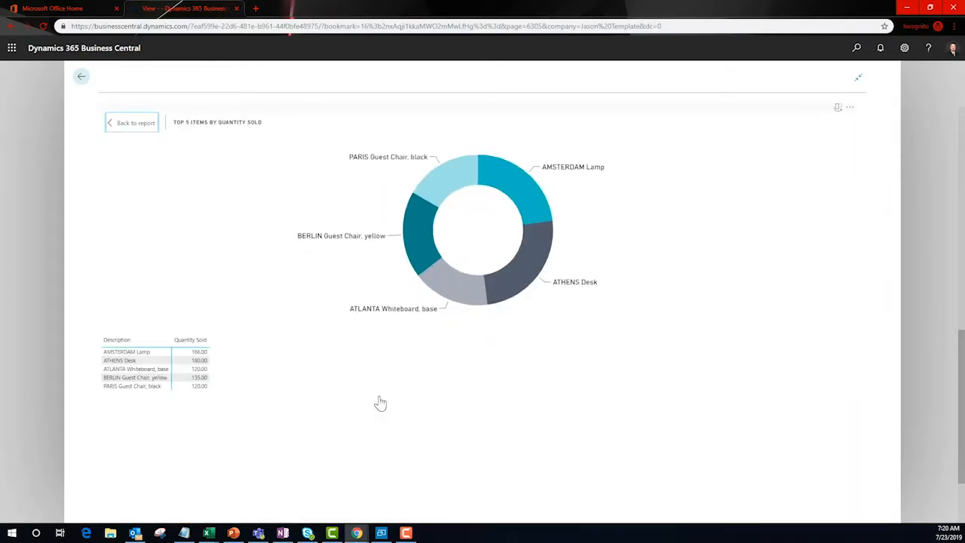
{"action": "left_click", "coordinate": [136, 377]}
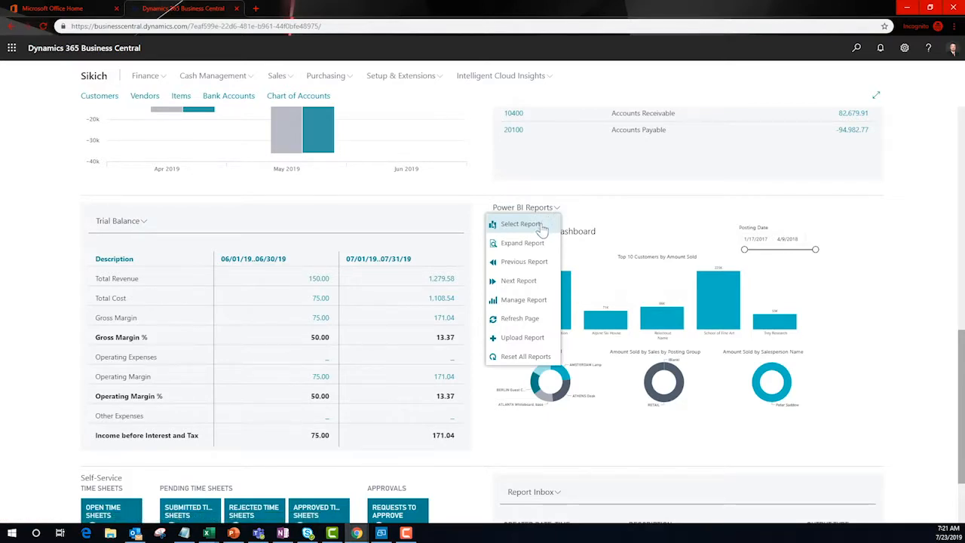
- Bring up the Power BI Reports Selection list via Select Report
{"action": "left_click", "coordinate": [525, 207]}
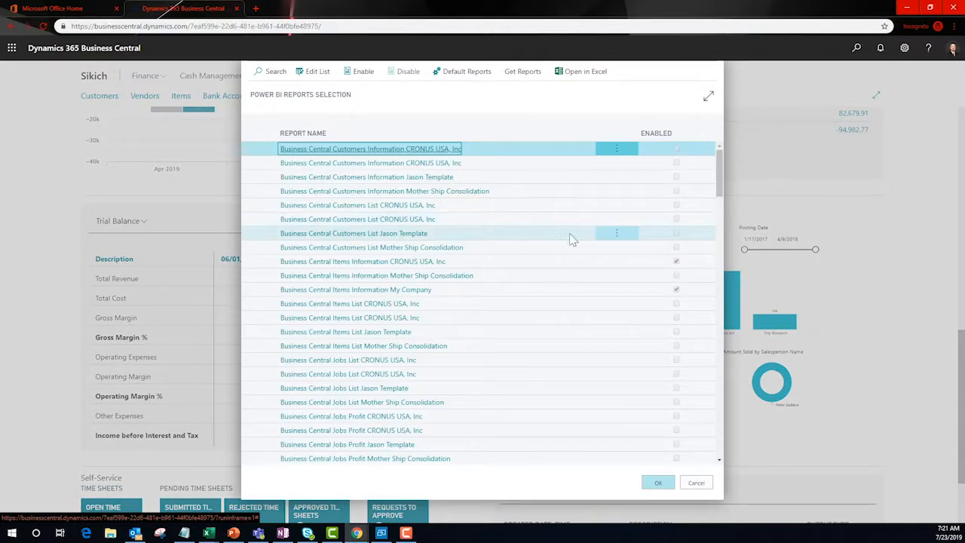
- Review the Power BI Reports Selection list and cancel it without changing enabled reports
{"action": "scroll", "scroll_direction": "down", "scroll_amount": 3}
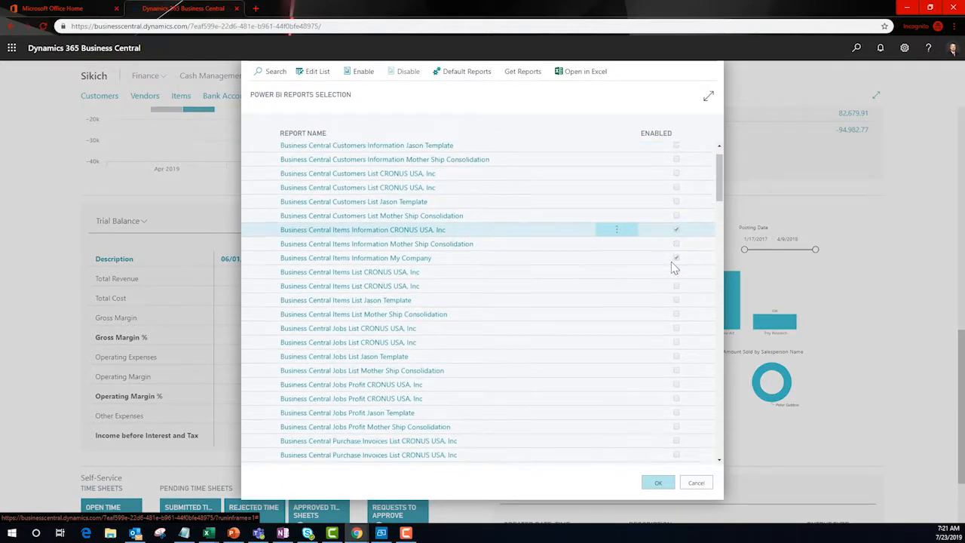
{"action": "scroll", "scroll_direction": "down", "scroll_amount": 3}
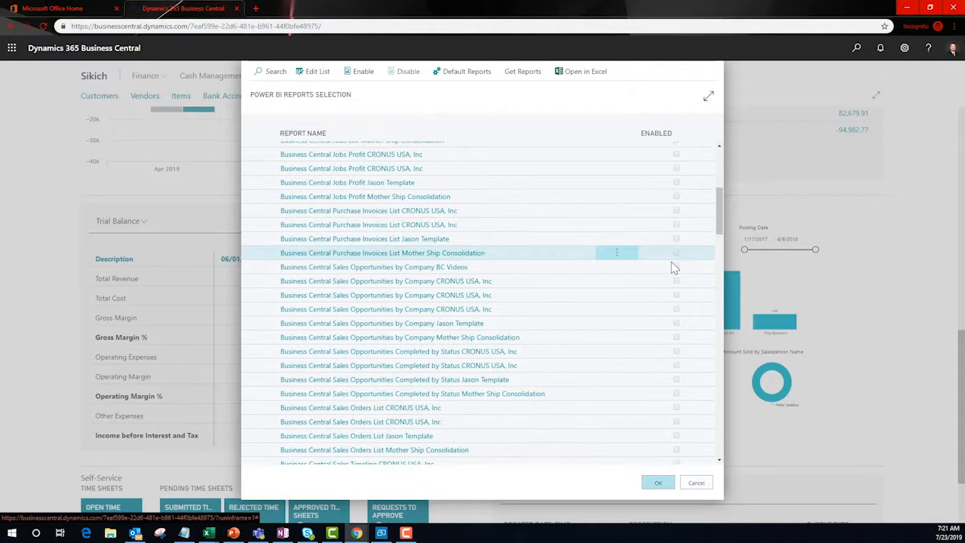
{"action": "scroll", "scroll_direction": "down", "scroll_amount": 3}
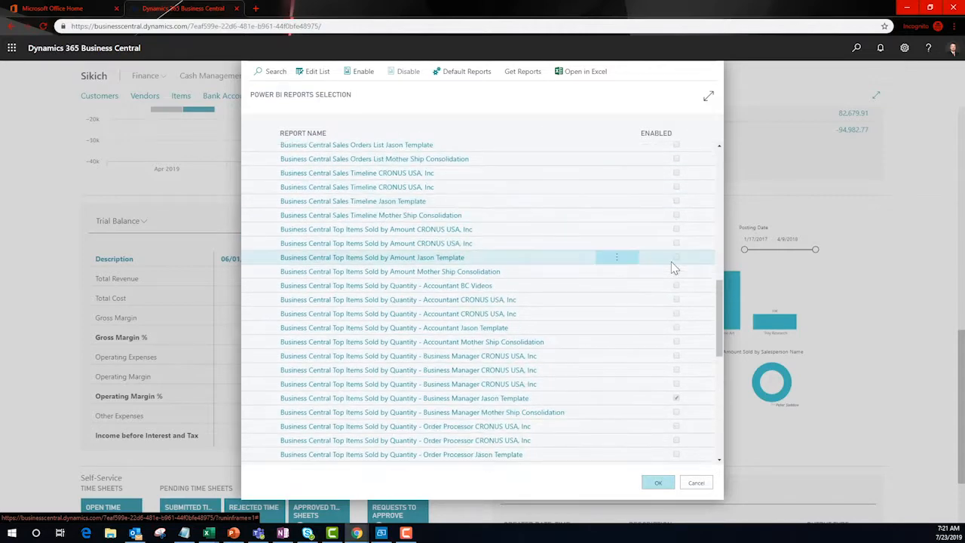
{"action": "scroll", "scroll_direction": "down", "scroll_amount": 3}
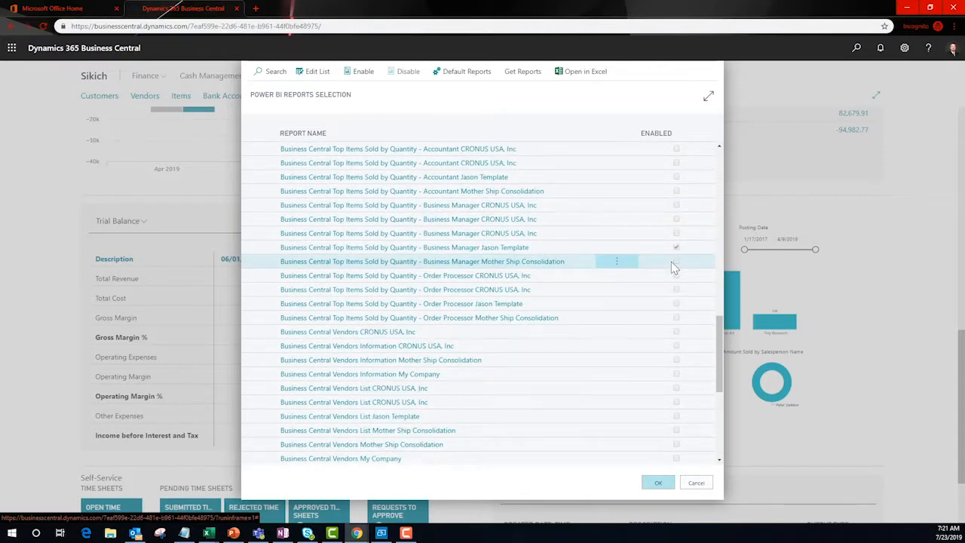
{"action": "scroll", "scroll_direction": "down", "scroll_amount": 3}
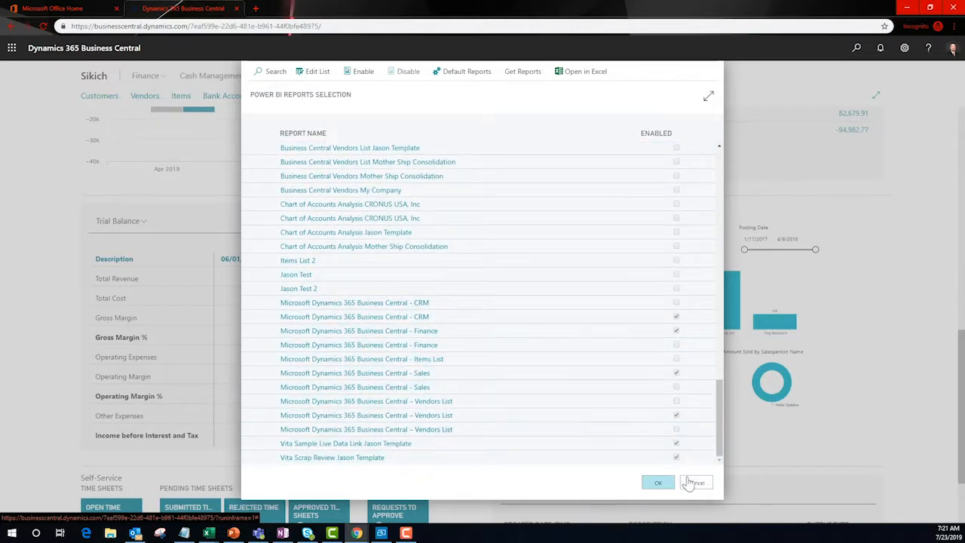
{"action": "mouse_move", "coordinate": [695, 483]}
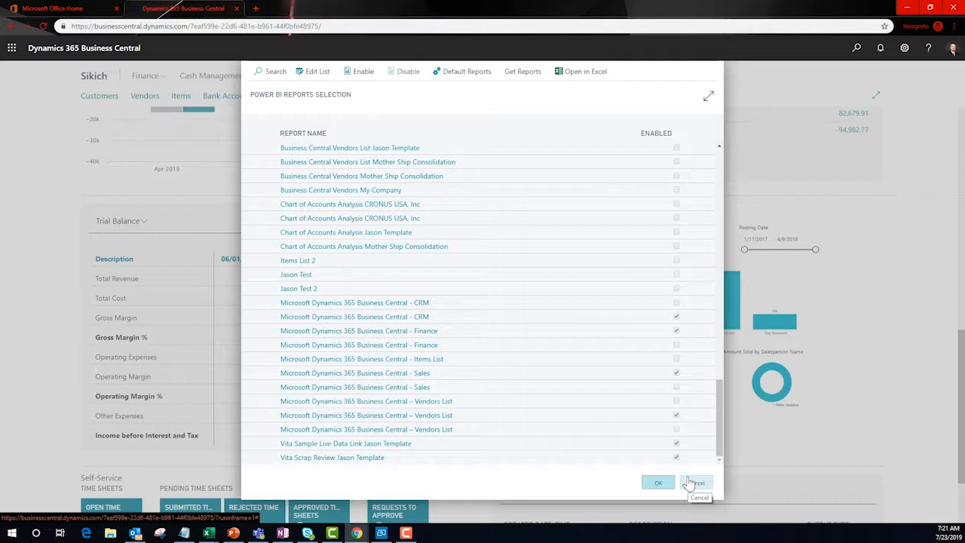
{"action": "left_click", "coordinate": [658, 482]}
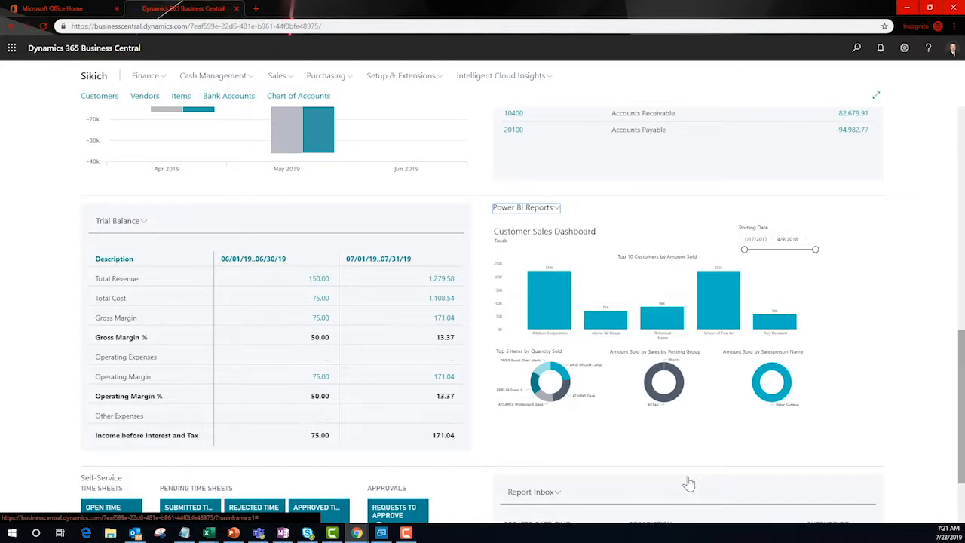
{"action": "mouse_move", "coordinate": [610, 271]}
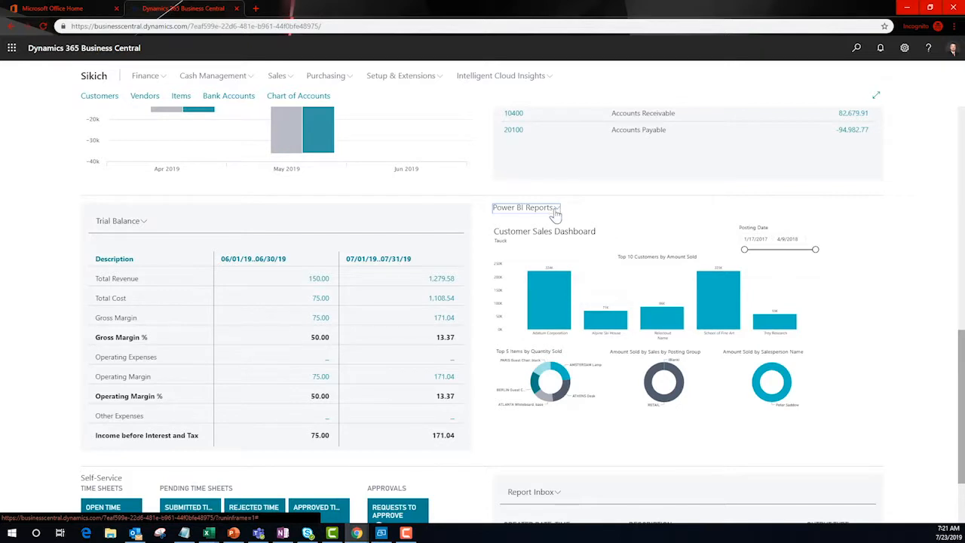
- Use the Power BI Reports actions to switch the part to the next report
{"action": "left_click", "coordinate": [552, 208]}
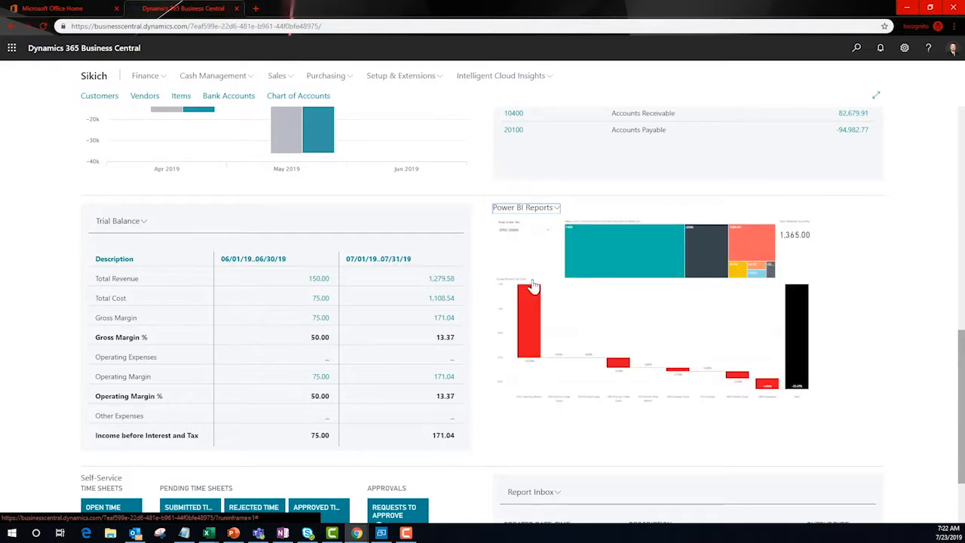
{"action": "mouse_move", "coordinate": [557, 211]}
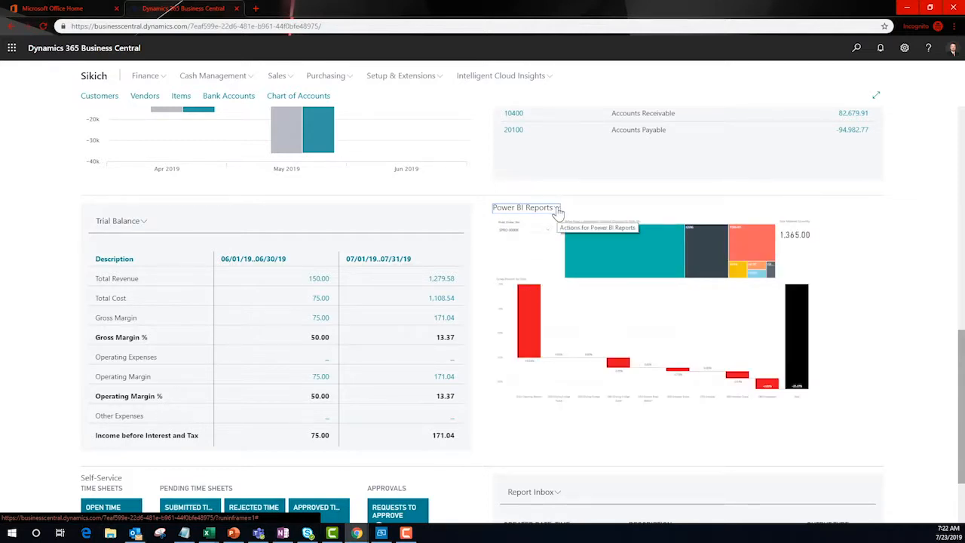
{"action": "left_click", "coordinate": [557, 208]}
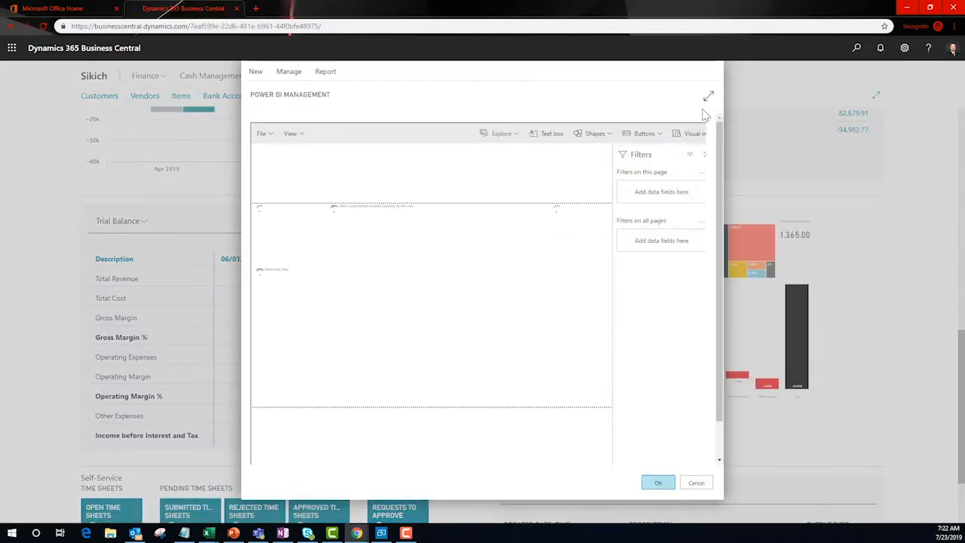
{"action": "left_click", "coordinate": [708, 95]}
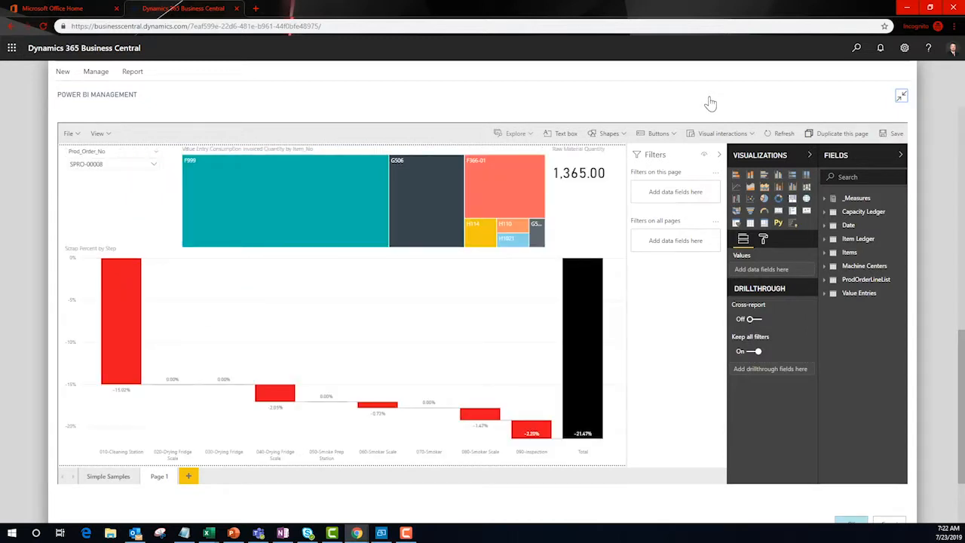
{"action": "mouse_move", "coordinate": [821, 136]}
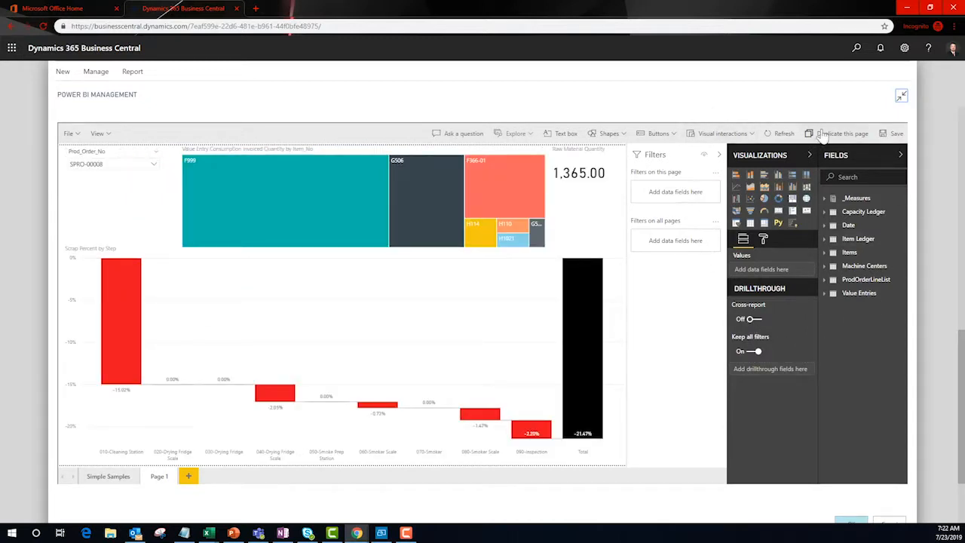
{"action": "mouse_move", "coordinate": [709, 315]}
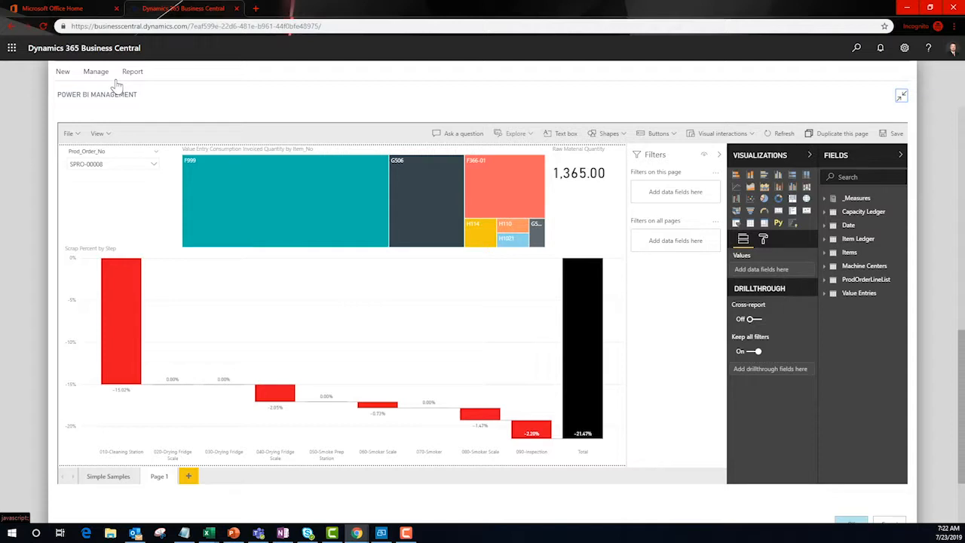
{"action": "mouse_move", "coordinate": [840, 335]}
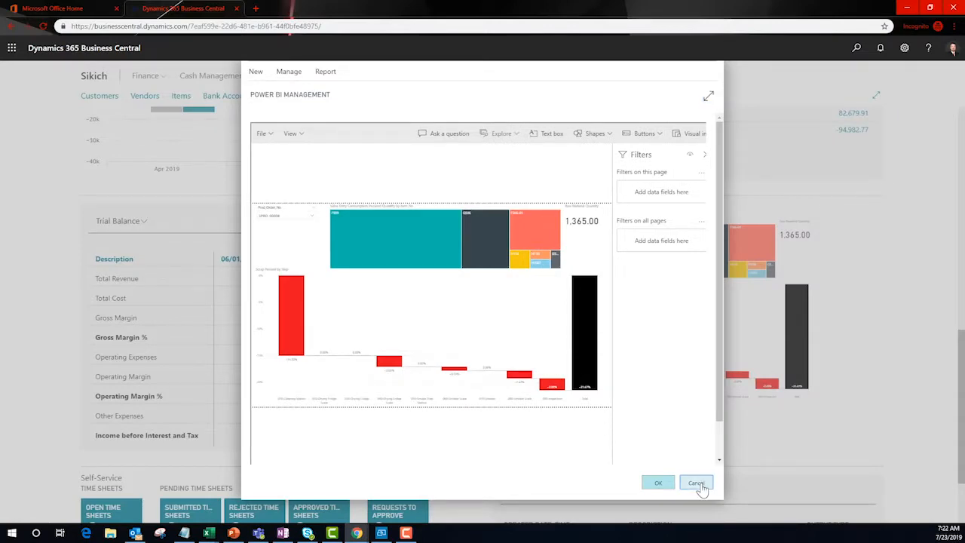
{"action": "left_click", "coordinate": [695, 483]}
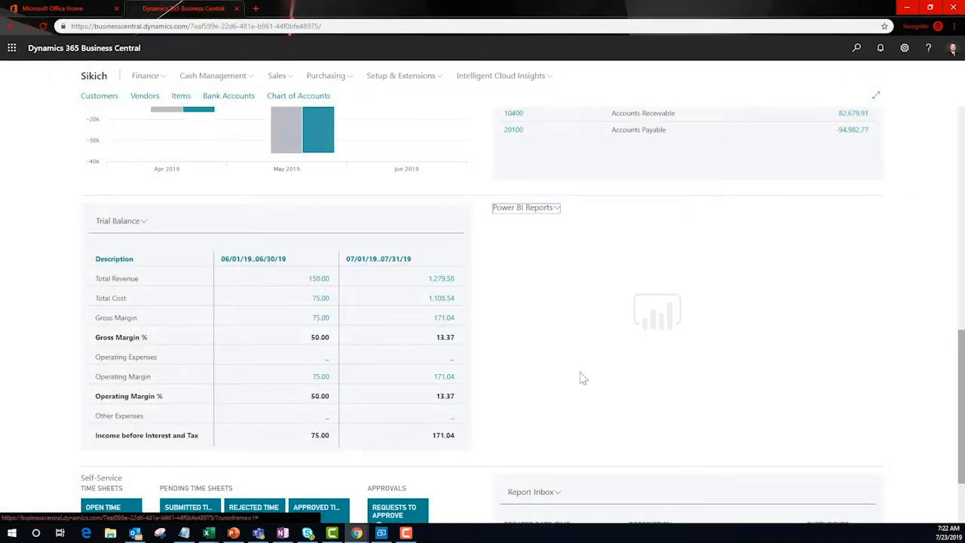